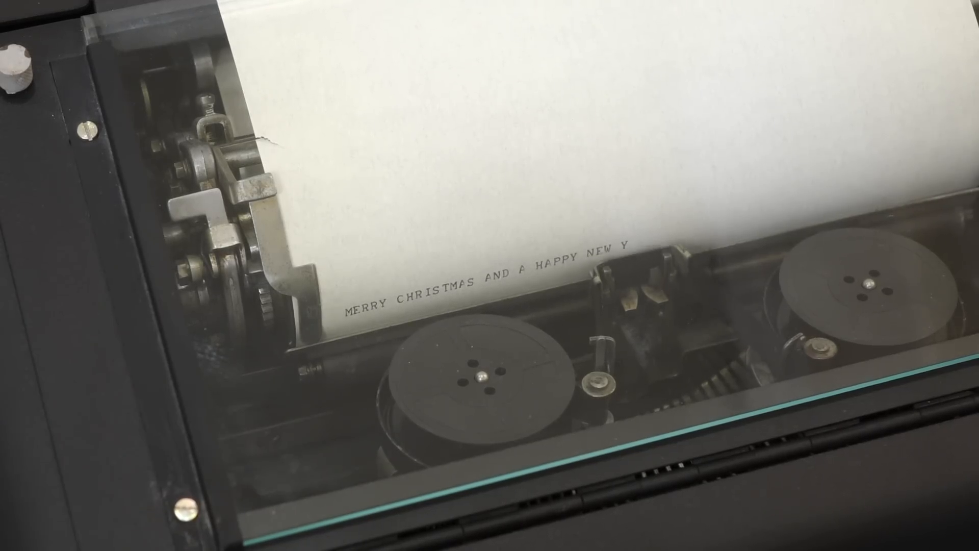
pyautogui.write('YEAR TO ALS')
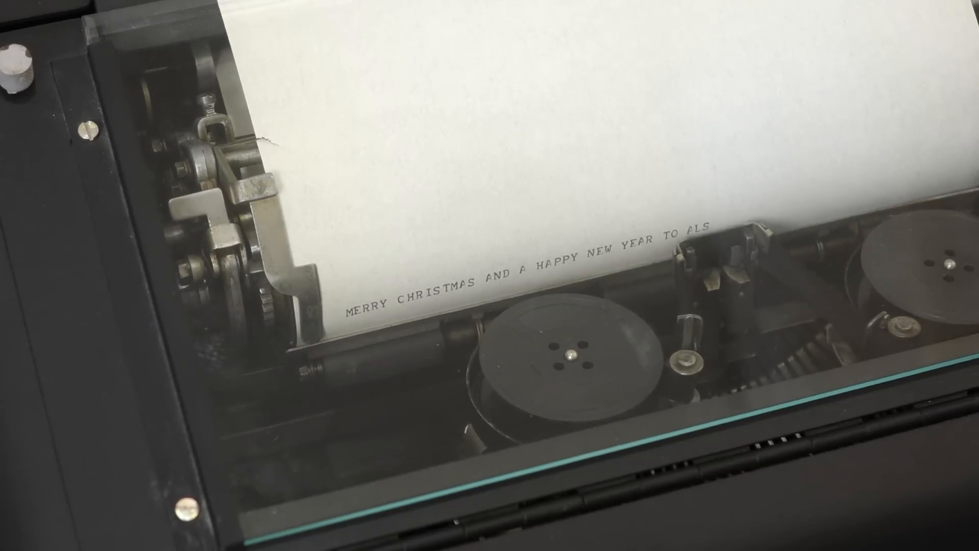
pyautogui.write('L')
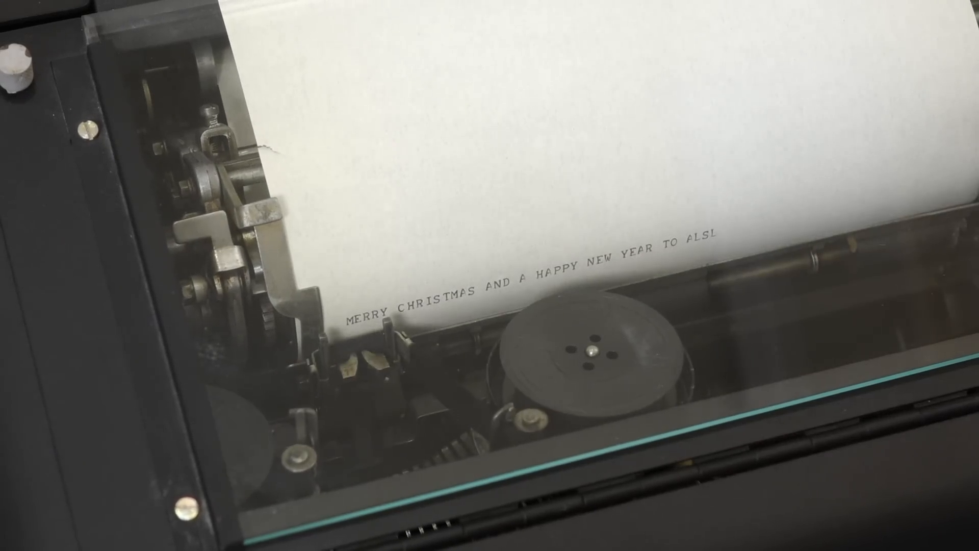